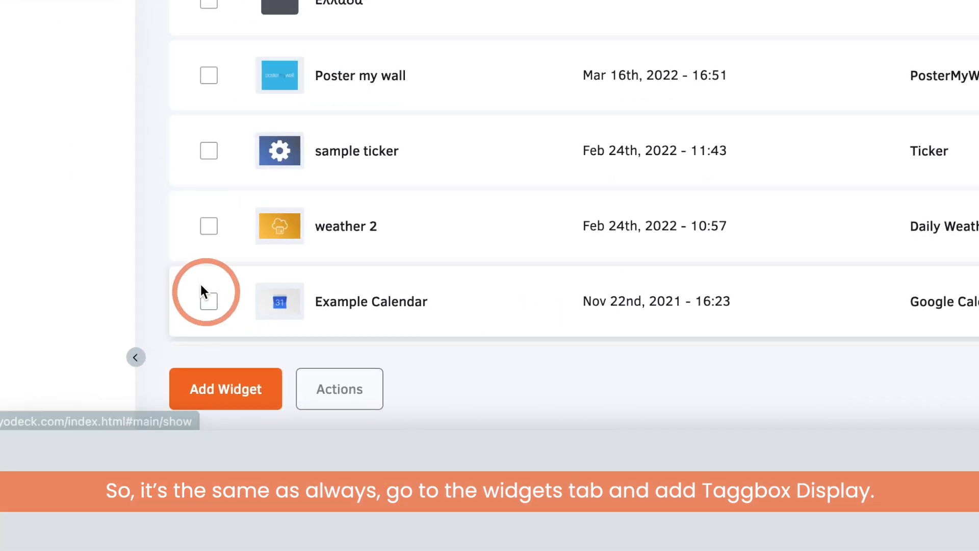
# Step: Add a new Taggbox display widget and name it 'Taggbox Example'
pyautogui.click(226, 388)
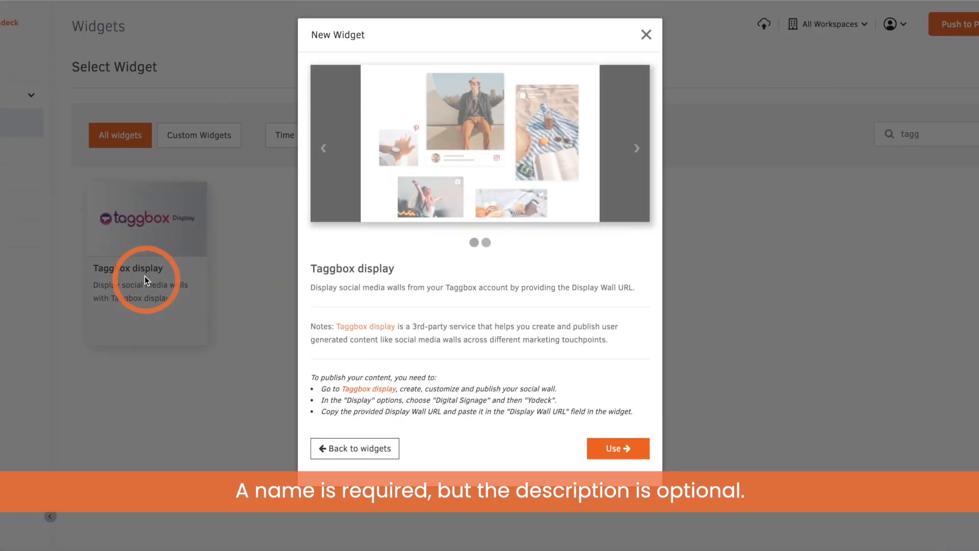
pyautogui.click(617, 449)
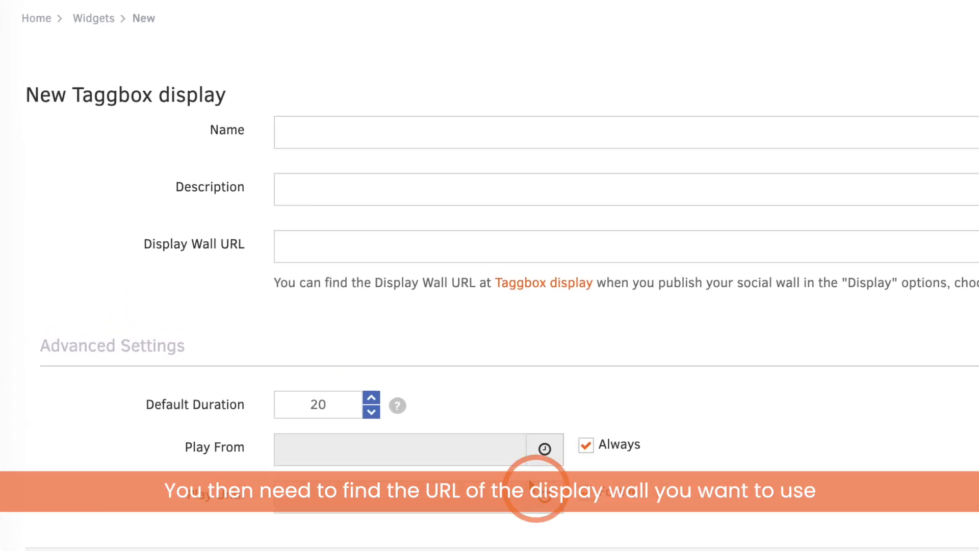
pyautogui.write('Taggbox Example')
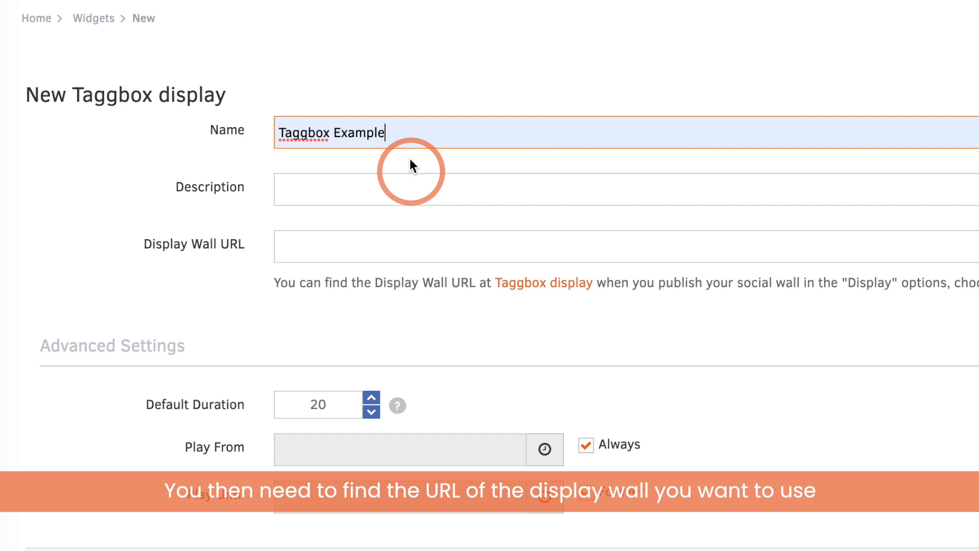
pyautogui.scroll(-3)
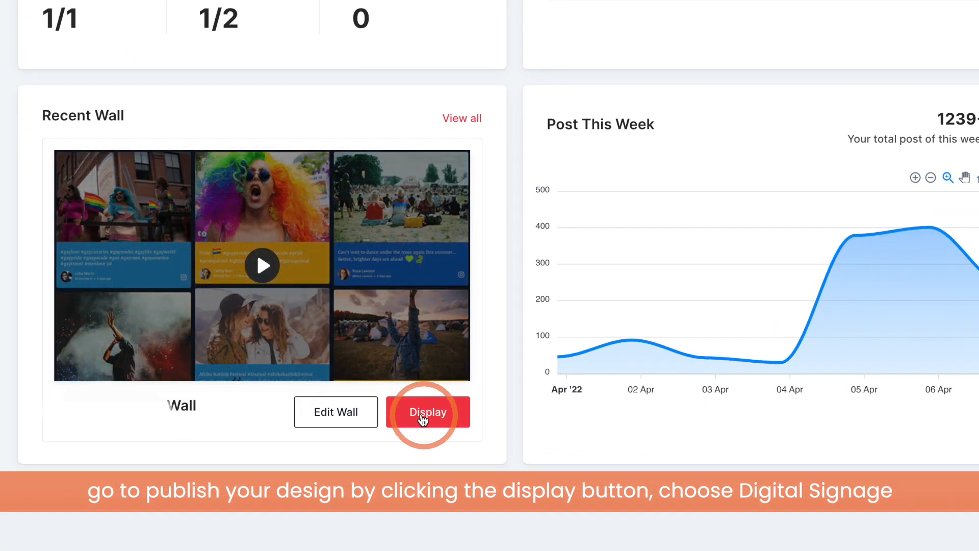
# Step: Show the recent wall's Display options and switch to Digital Signage for the wall URL
pyautogui.click(428, 412)
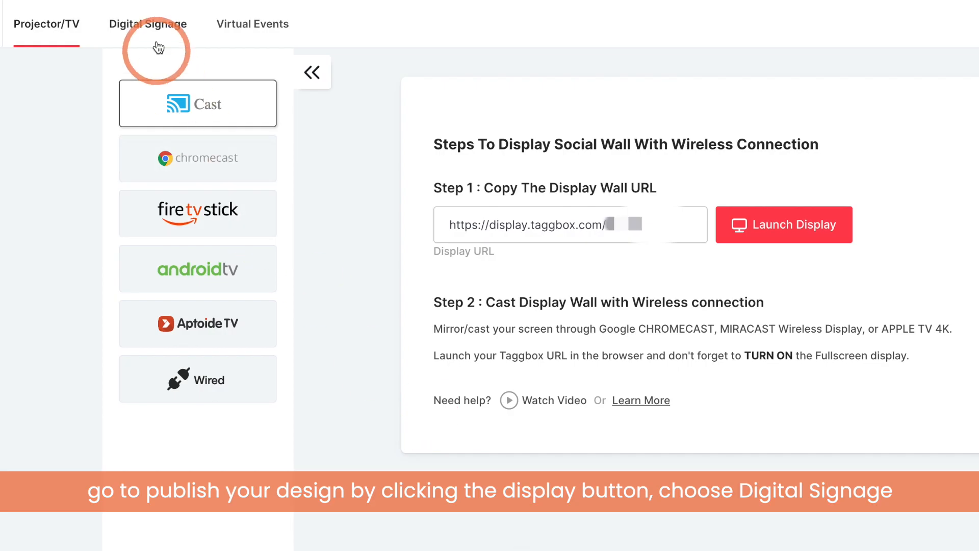
pyautogui.click(148, 24)
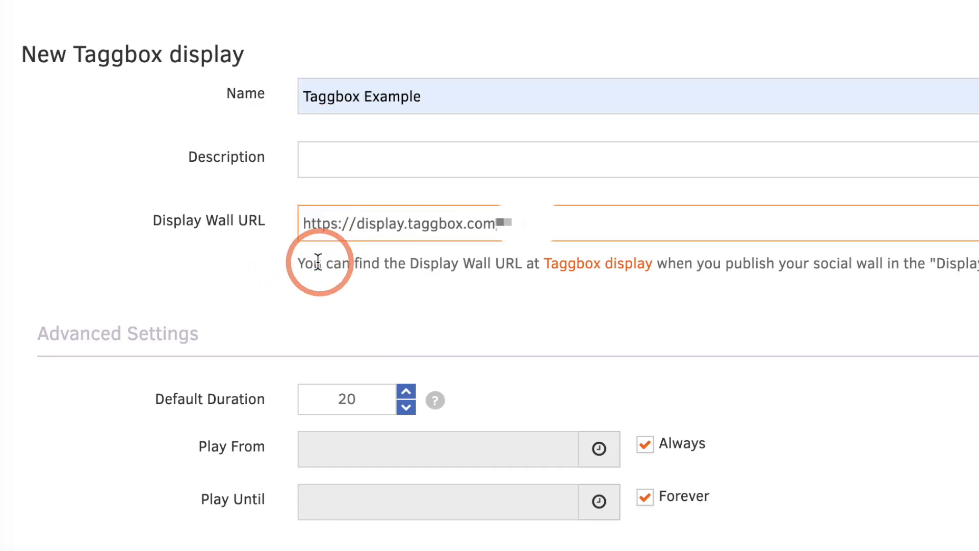
# Step: Review Advanced Settings, keeping Default Duration 20 with Always and Forever checked
pyautogui.scroll(-3)
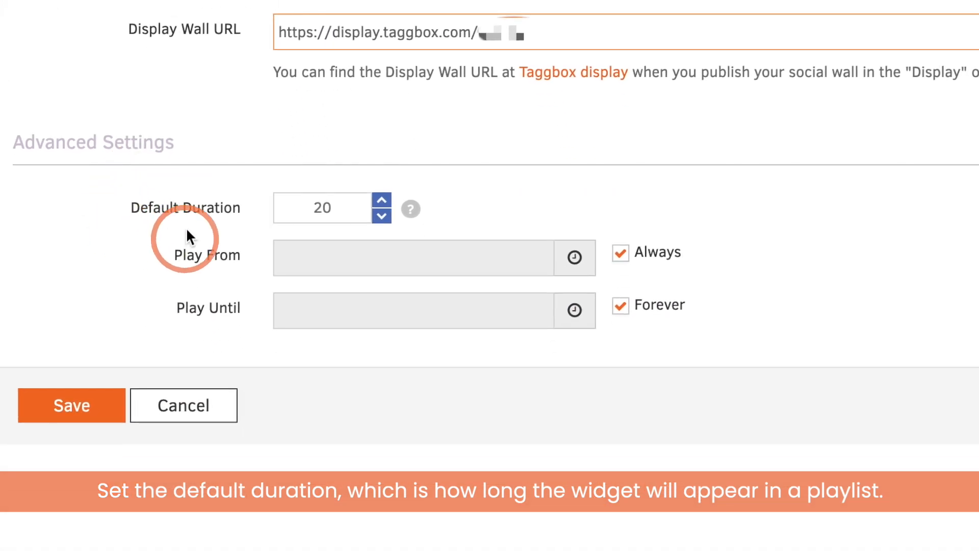
pyautogui.moveTo(609, 294)
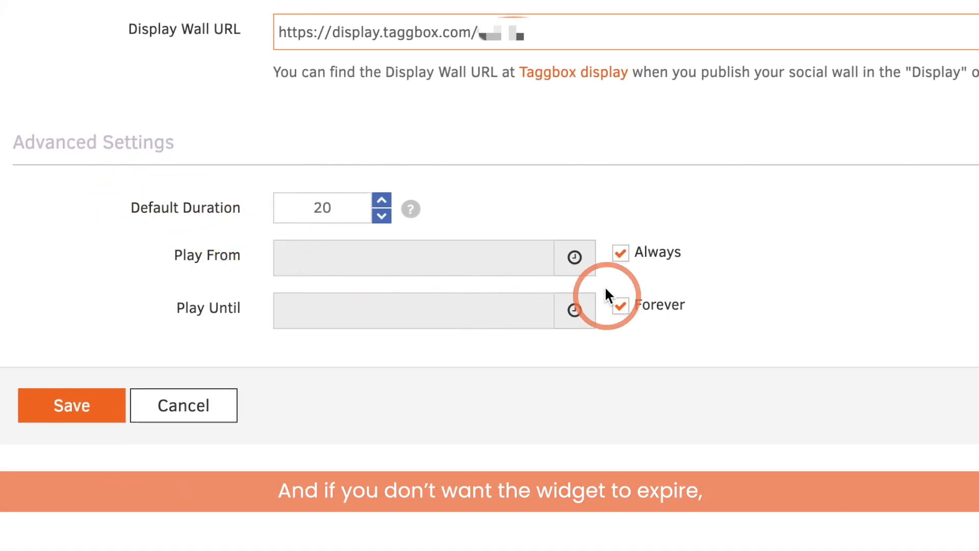